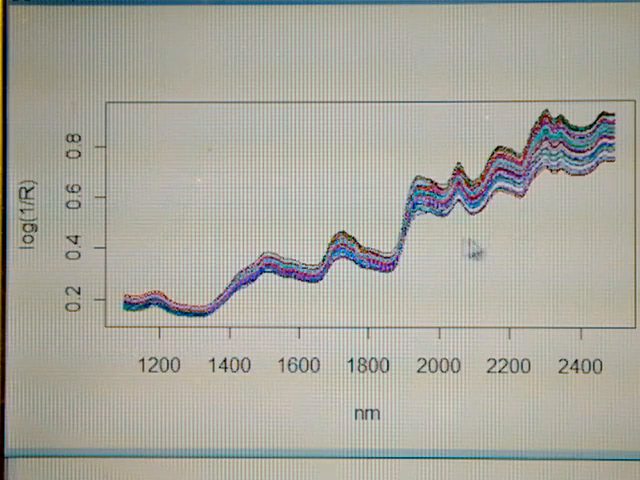
mouse_move(516, 196)
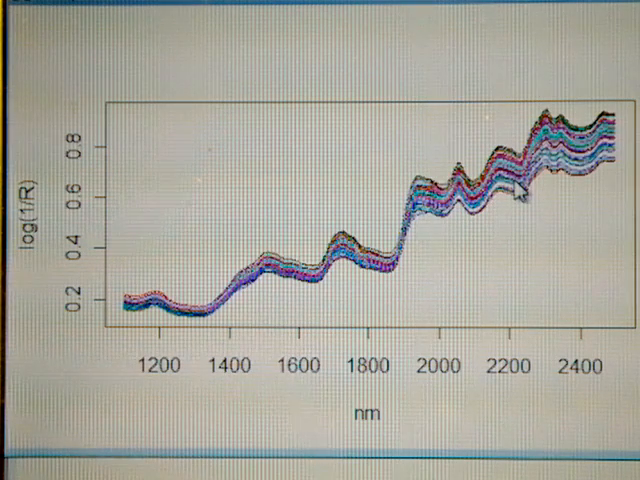
mouse_move(540, 218)
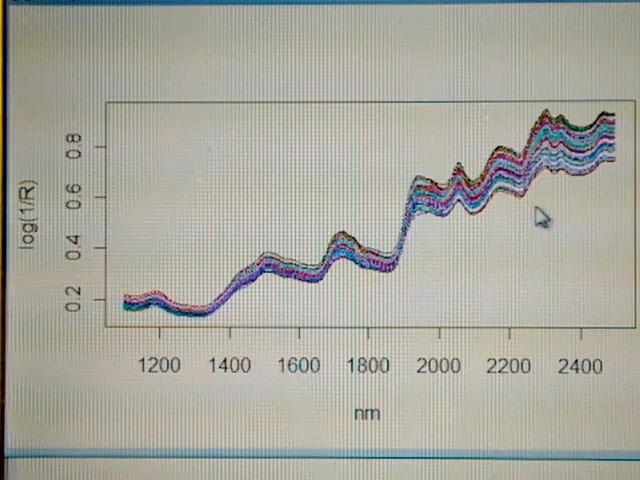
mouse_move(490, 224)
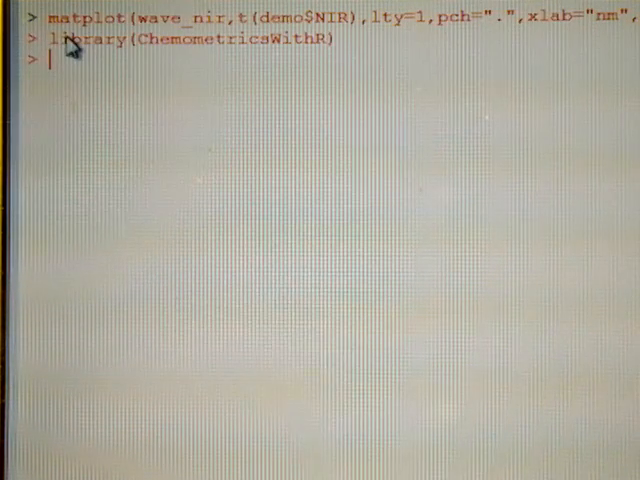
mouse_move(304, 64)
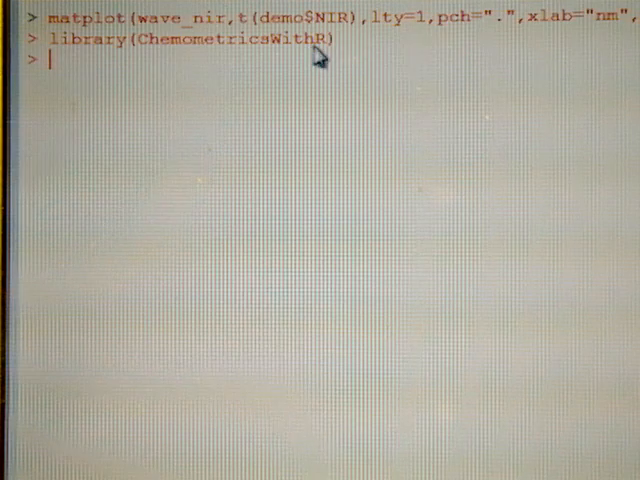
mouse_move(292, 198)
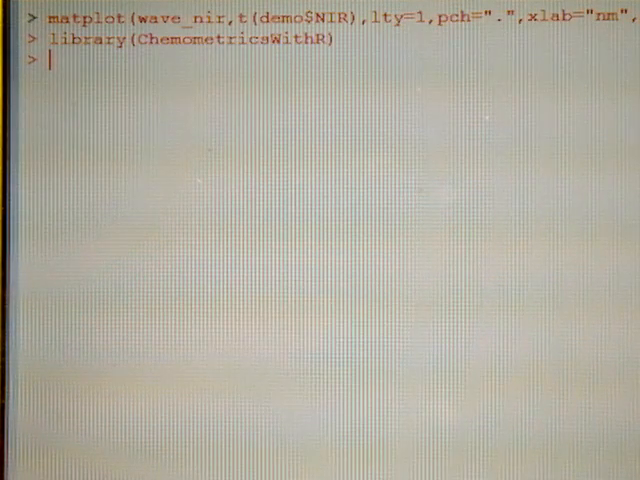
text(NIR_msc<-msc(NIR))
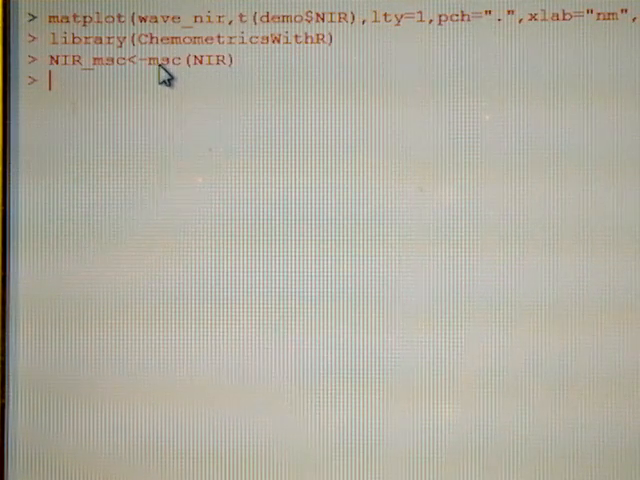
mouse_move(204, 72)
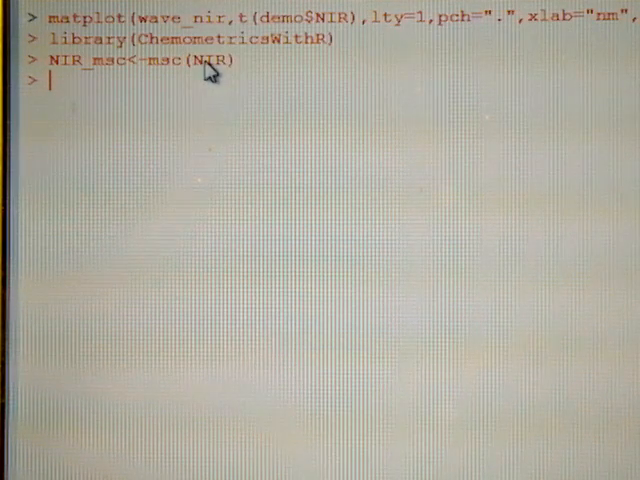
mouse_move(278, 116)
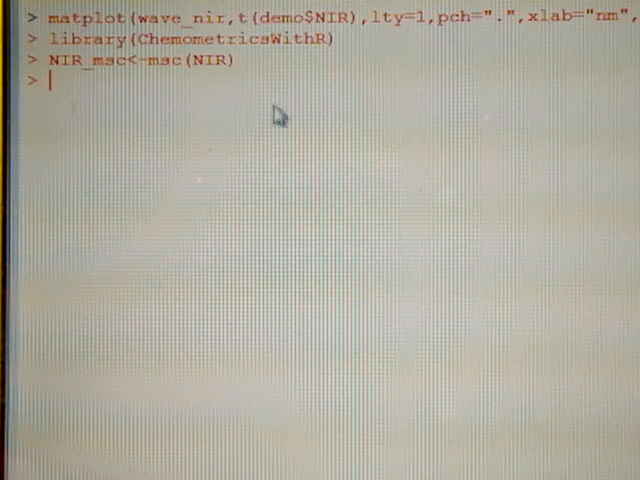
mouse_move(178, 88)
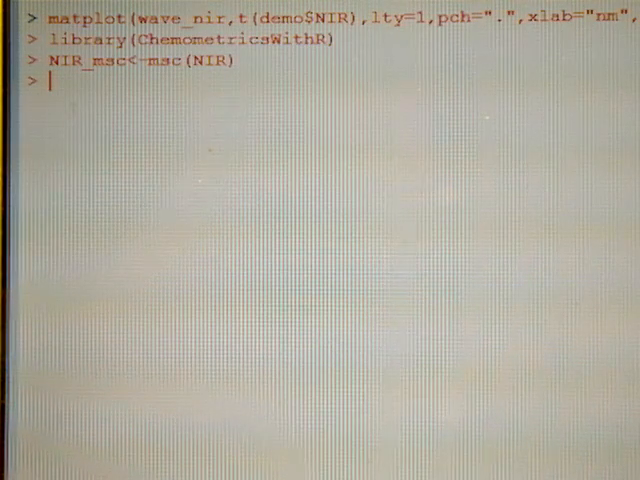
text(NIR_msc<-as.matrix(NIR_msc))
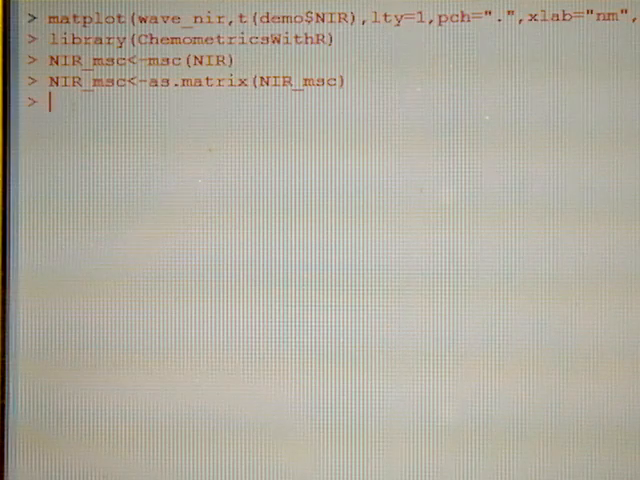
text(matplot(wave_nir,t(NIR_msc),lty=1,pch=".",xlab="nm",y)
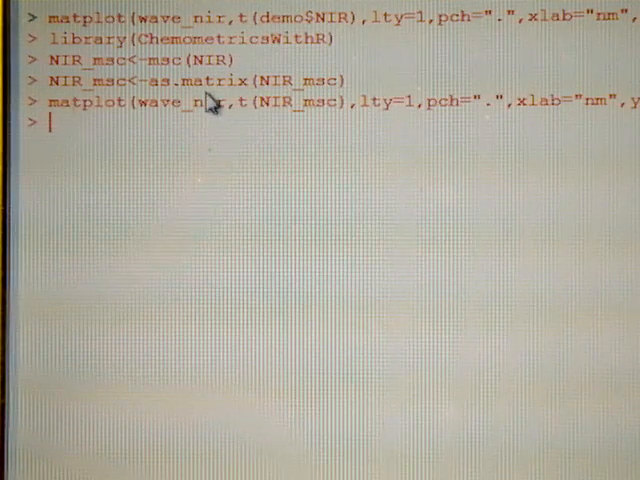
mouse_move(280, 108)
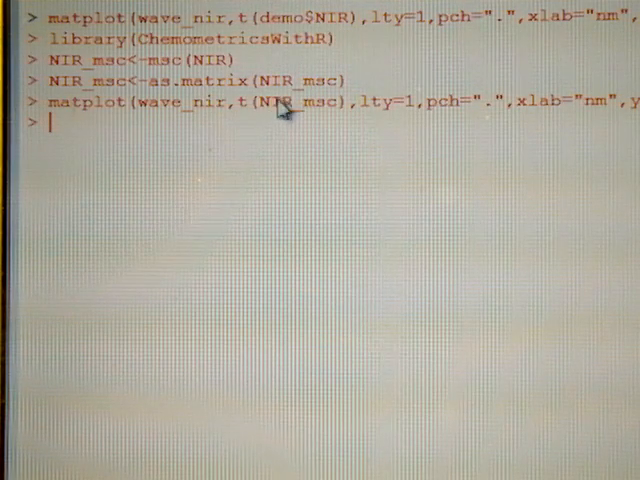
mouse_move(304, 118)
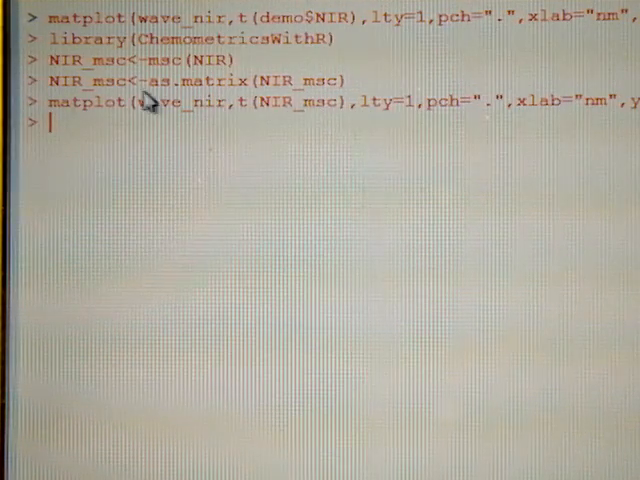
mouse_move(64, 96)
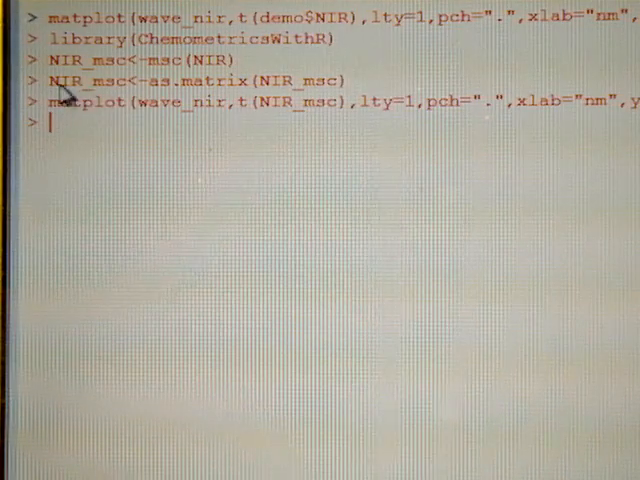